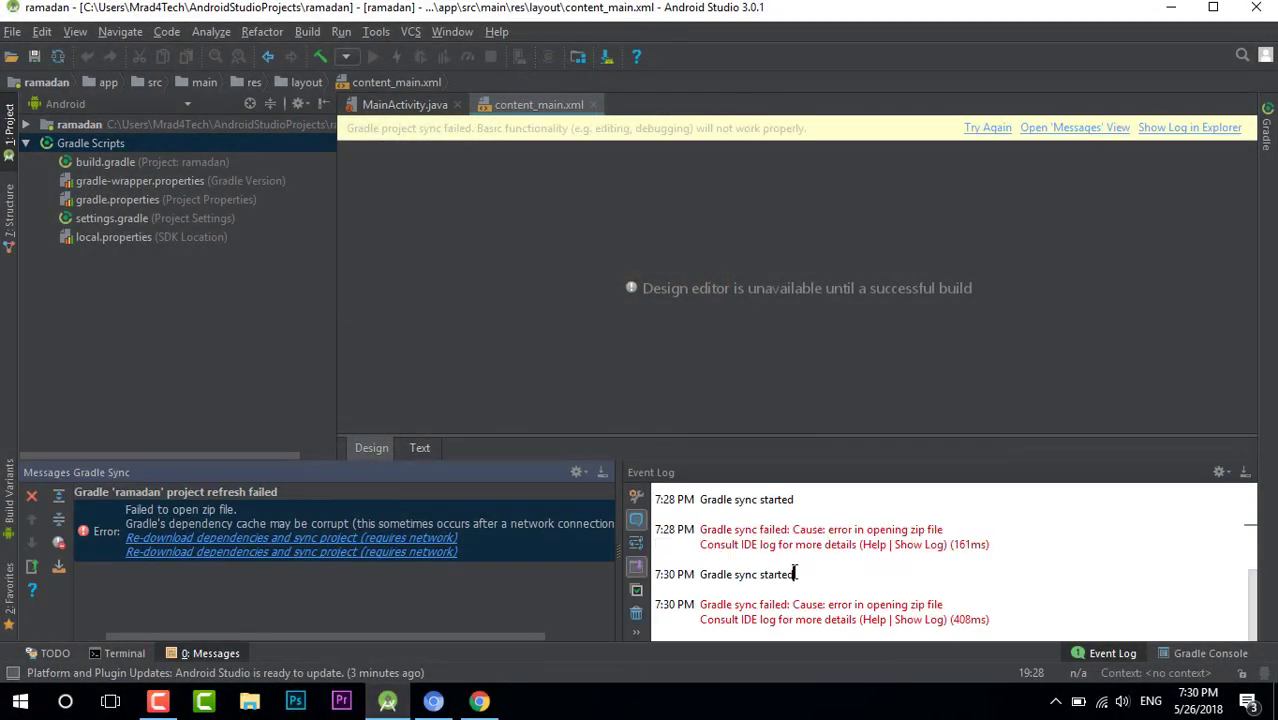
# Step: Navigate File Explorer from This PC into C:\Users and the user's home folder
pyautogui.click(820, 604)
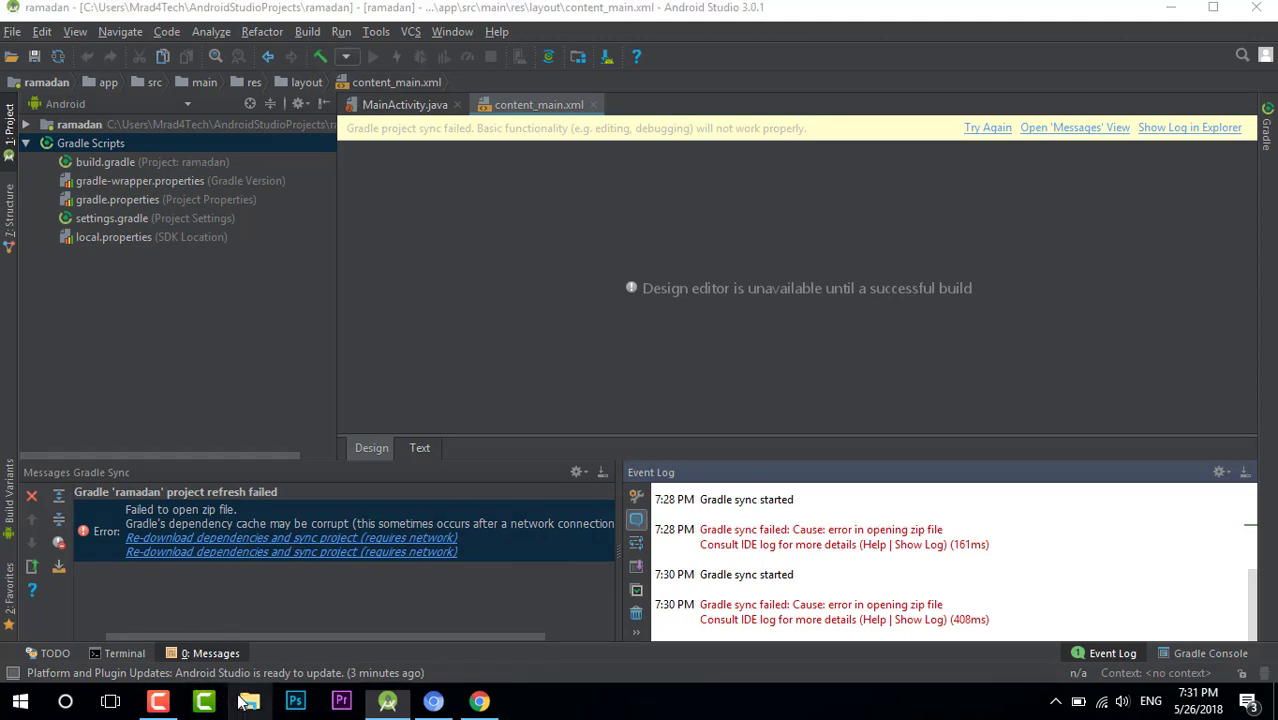
pyautogui.click(248, 700)
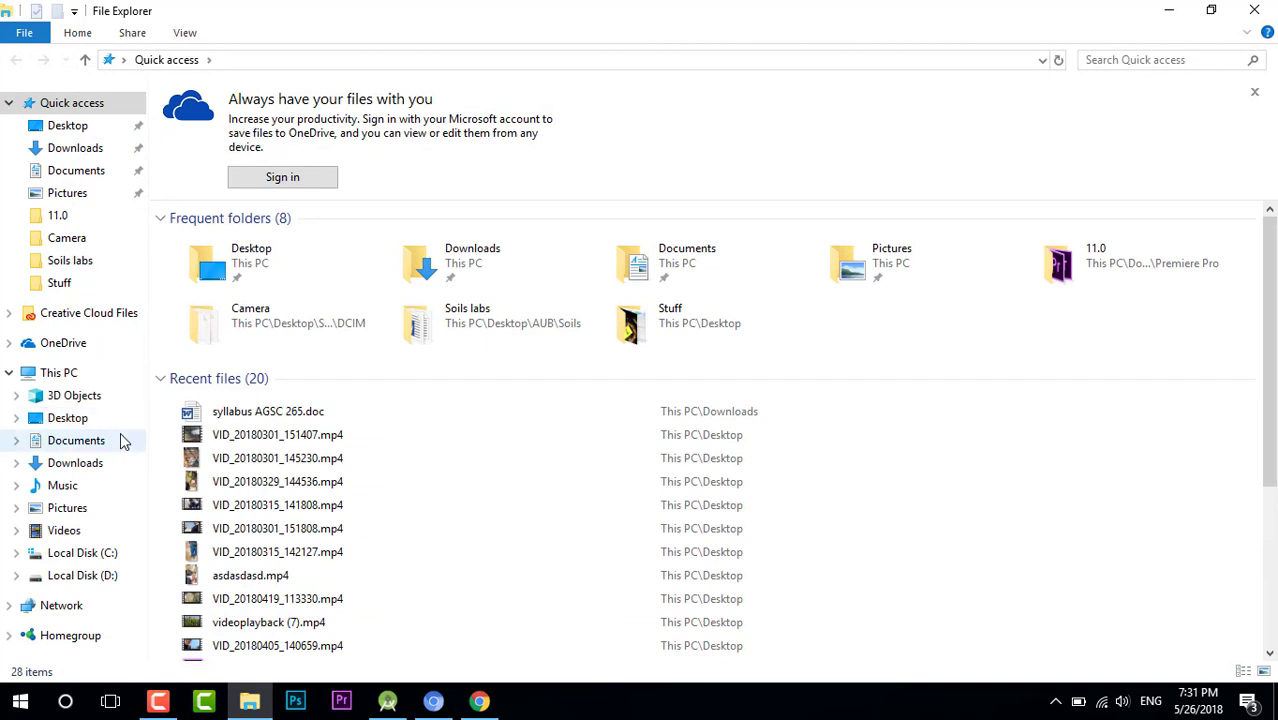
pyautogui.click(58, 372)
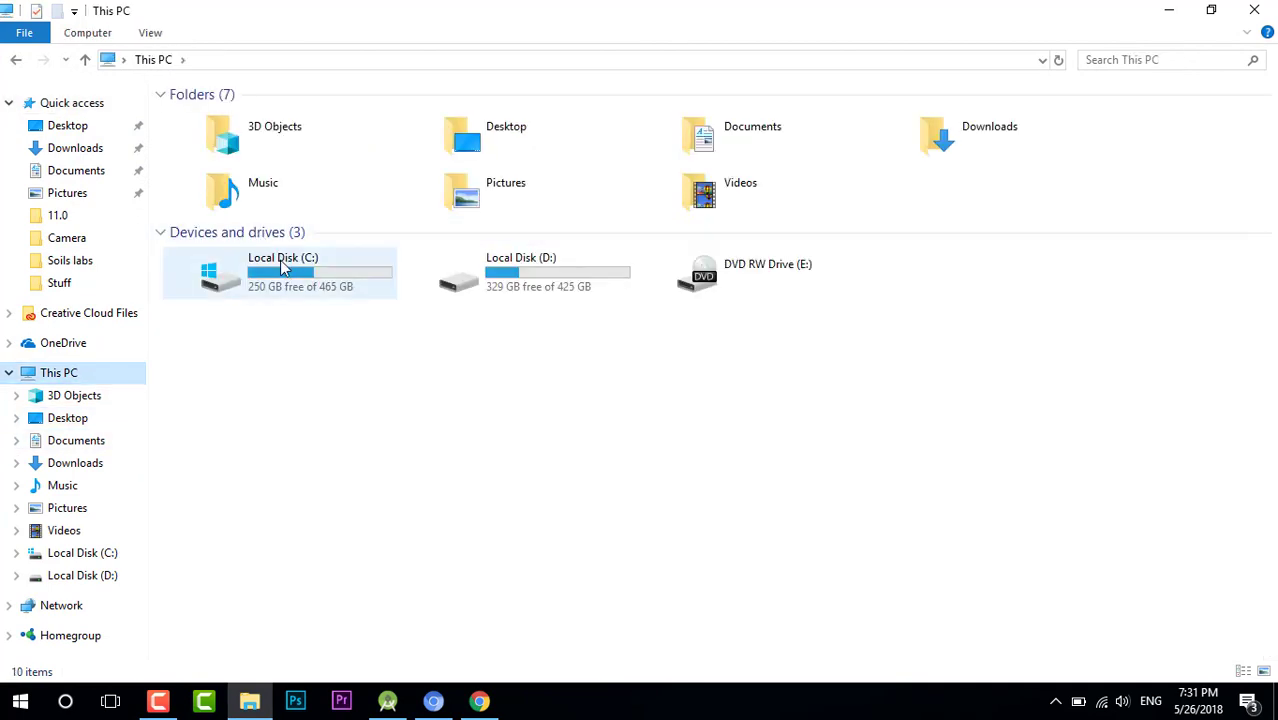
pyautogui.doubleClick(284, 272)
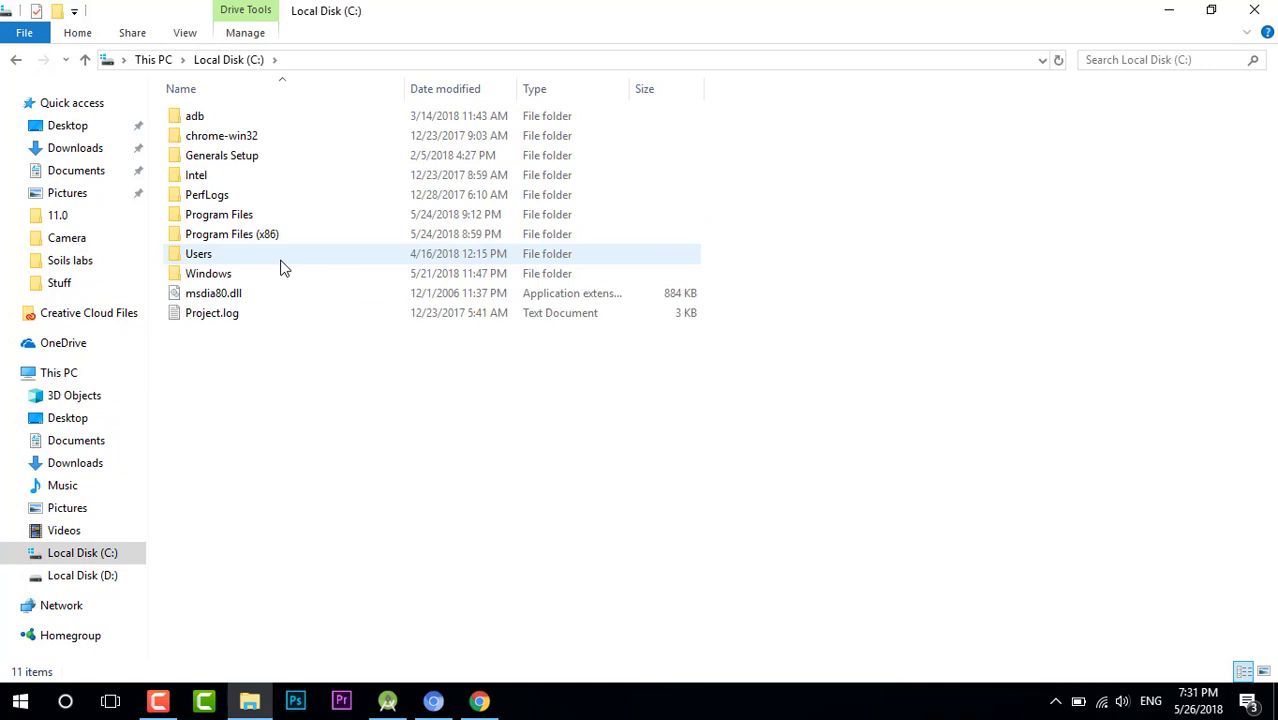
pyautogui.moveTo(192, 260)
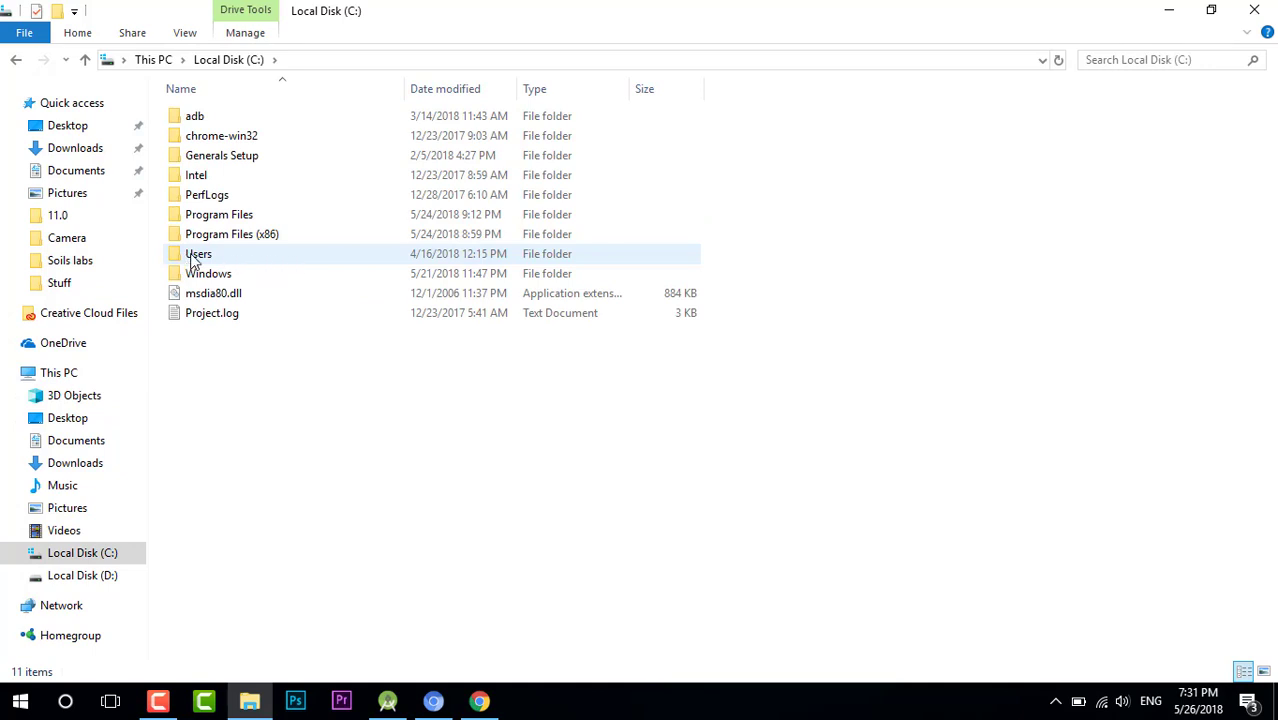
pyautogui.doubleClick(198, 252)
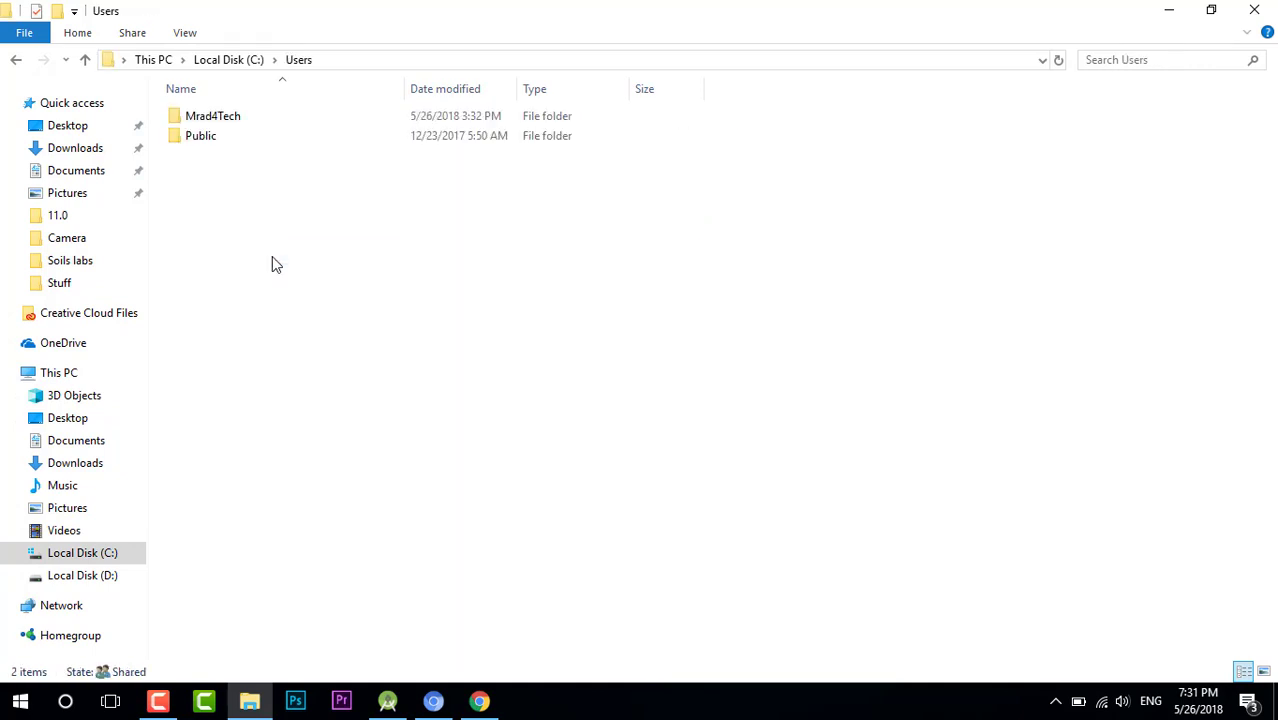
pyautogui.click(212, 114)
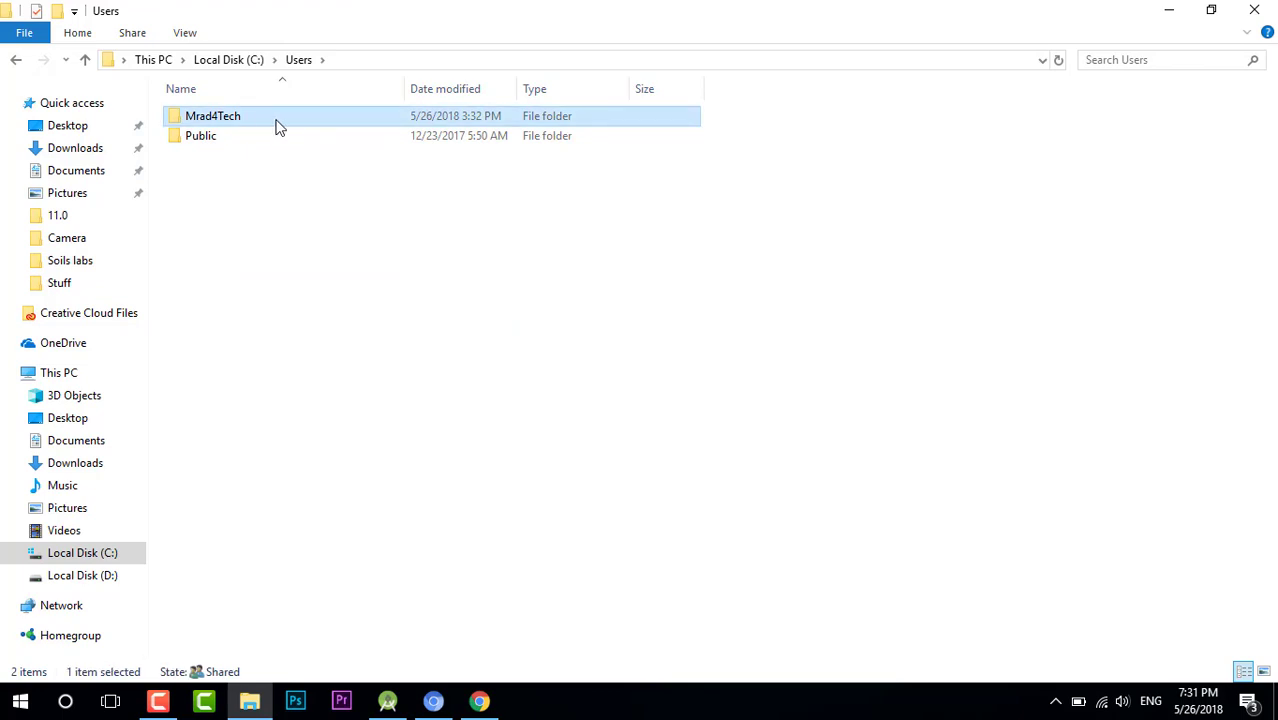
pyautogui.doubleClick(212, 114)
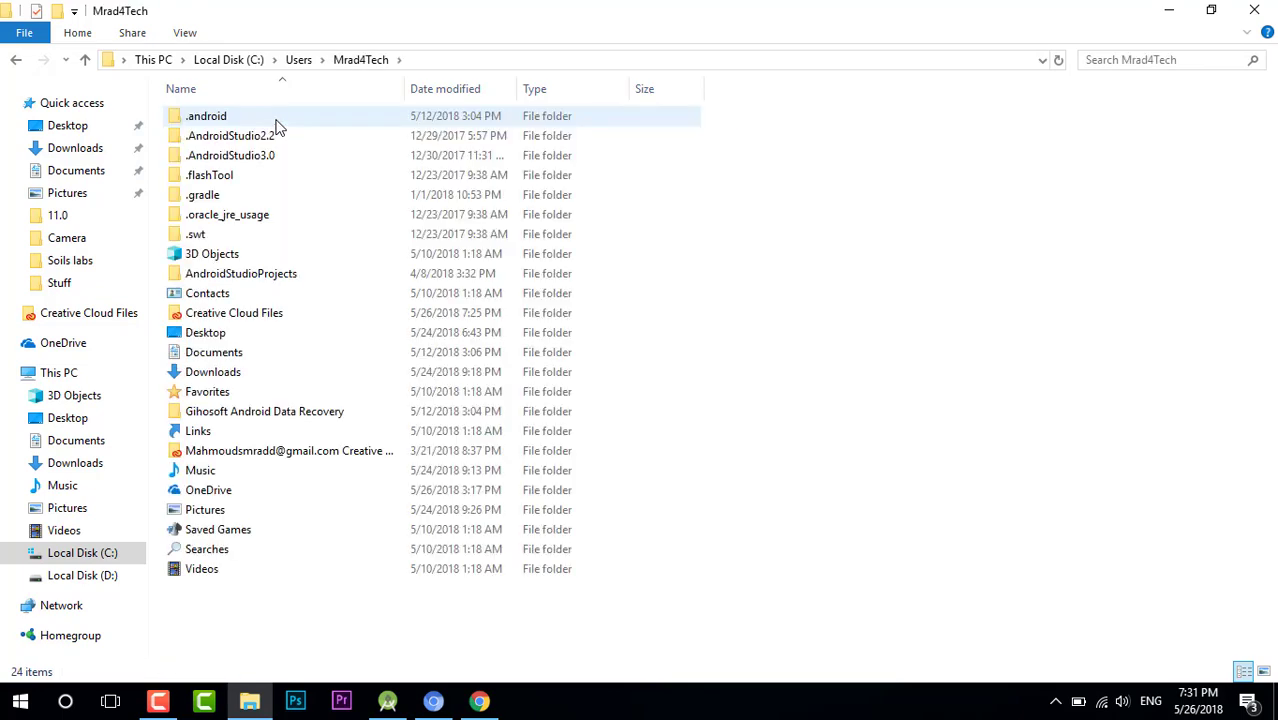
# Step: Inside .gradle\wrapper\dists, select all and delete both gradle-2.8-all and gradle-4.1-all
pyautogui.click(202, 194)
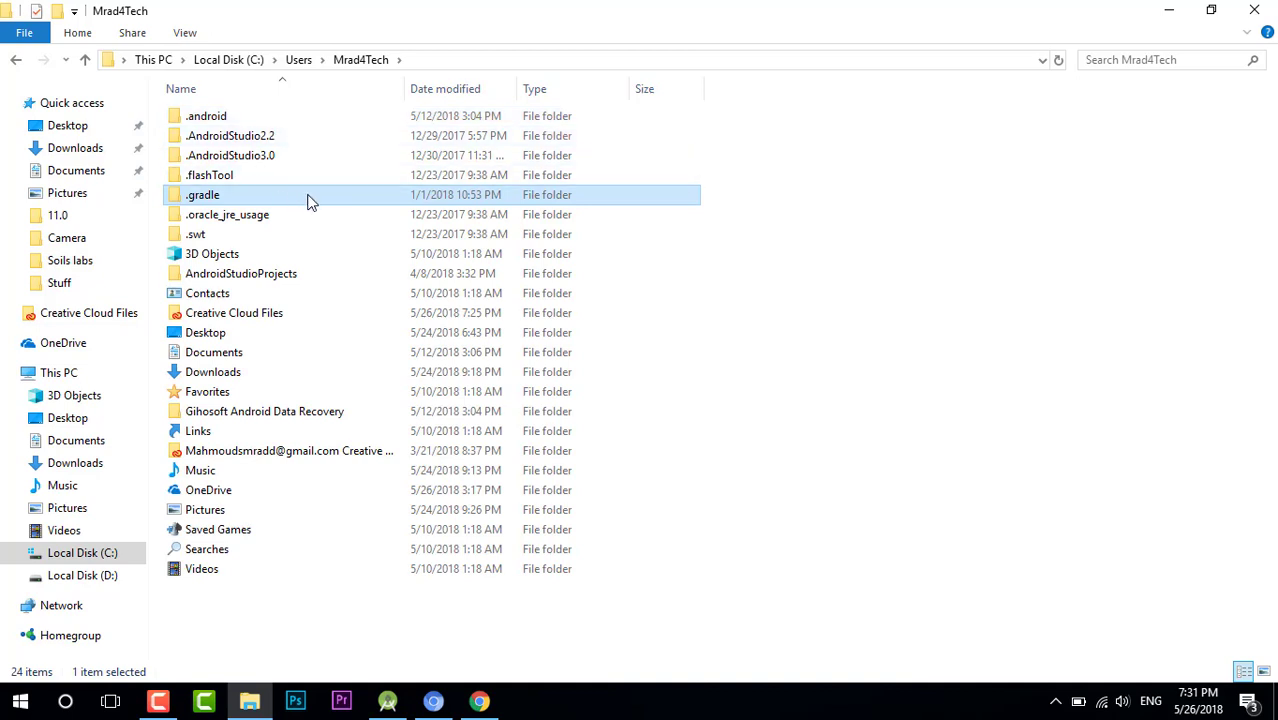
pyautogui.doubleClick(202, 194)
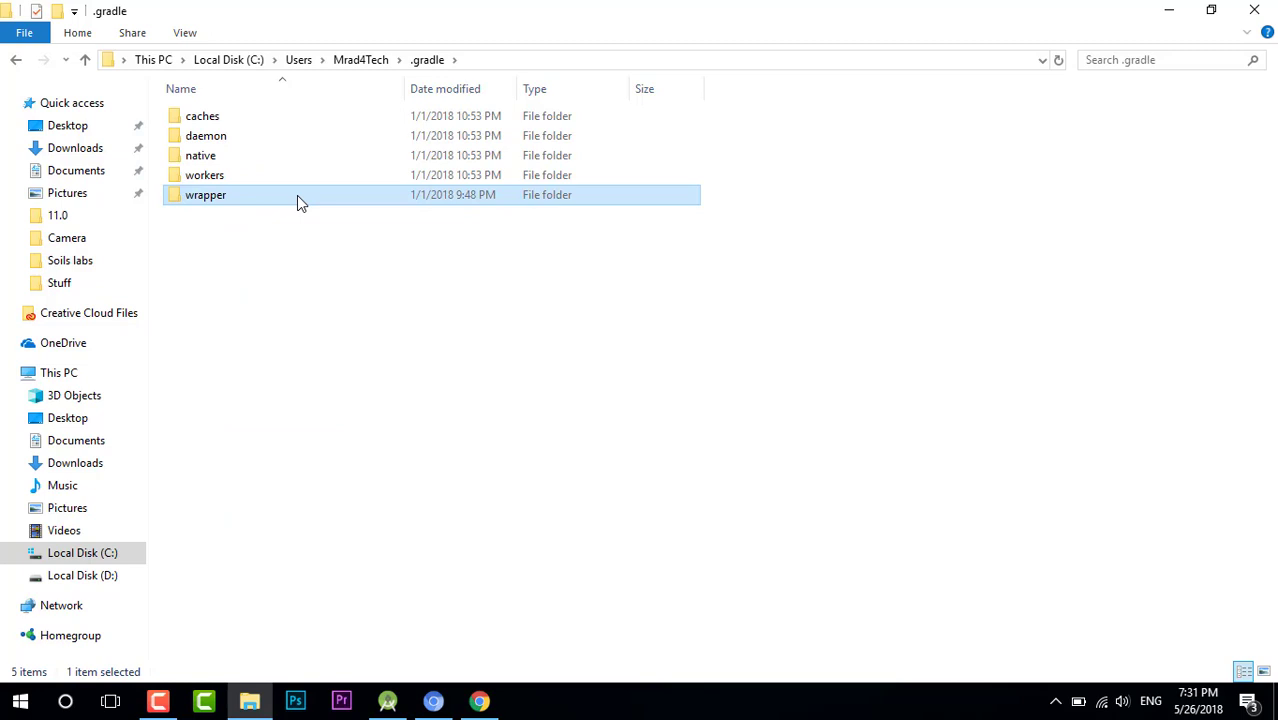
pyautogui.doubleClick(206, 194)
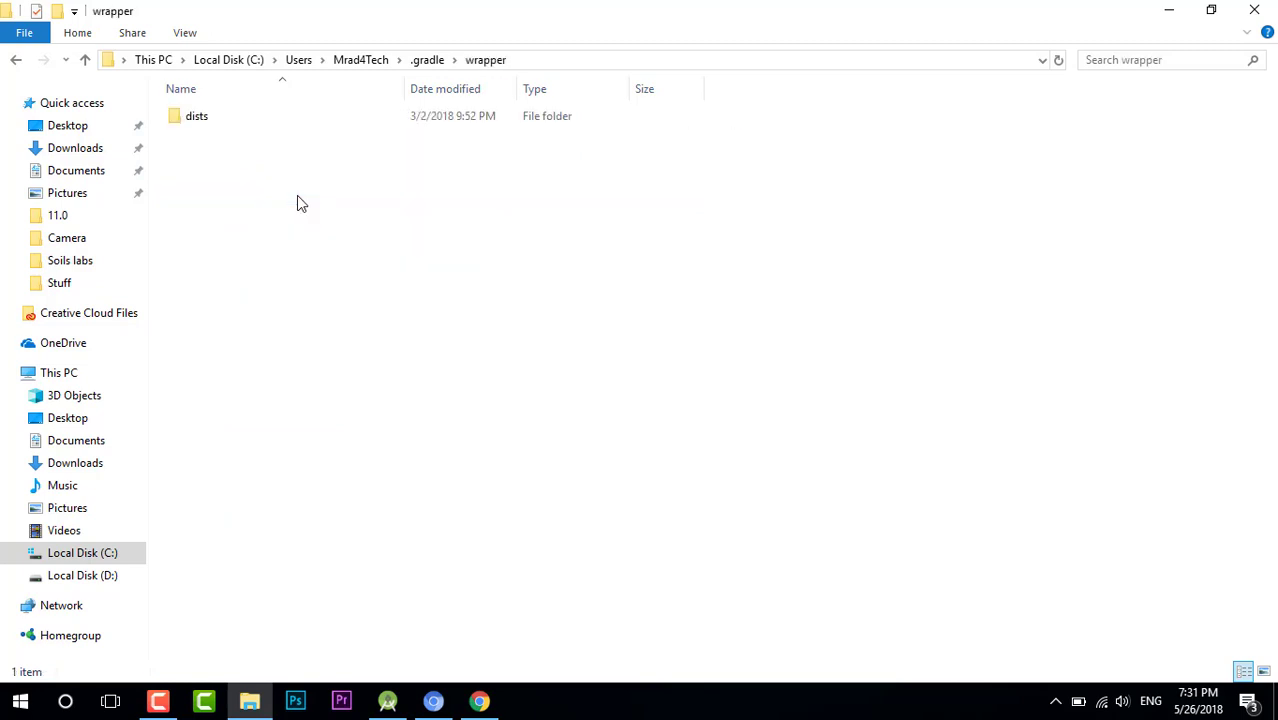
pyautogui.click(196, 114)
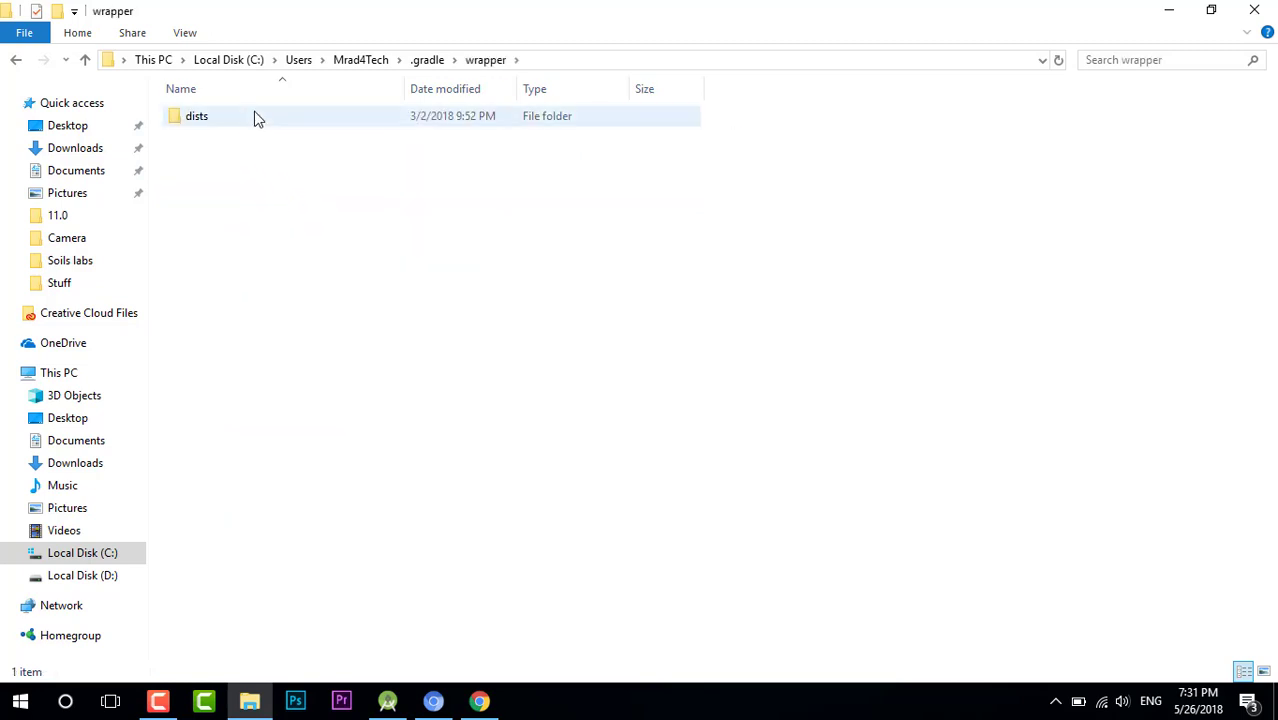
pyautogui.click(196, 114)
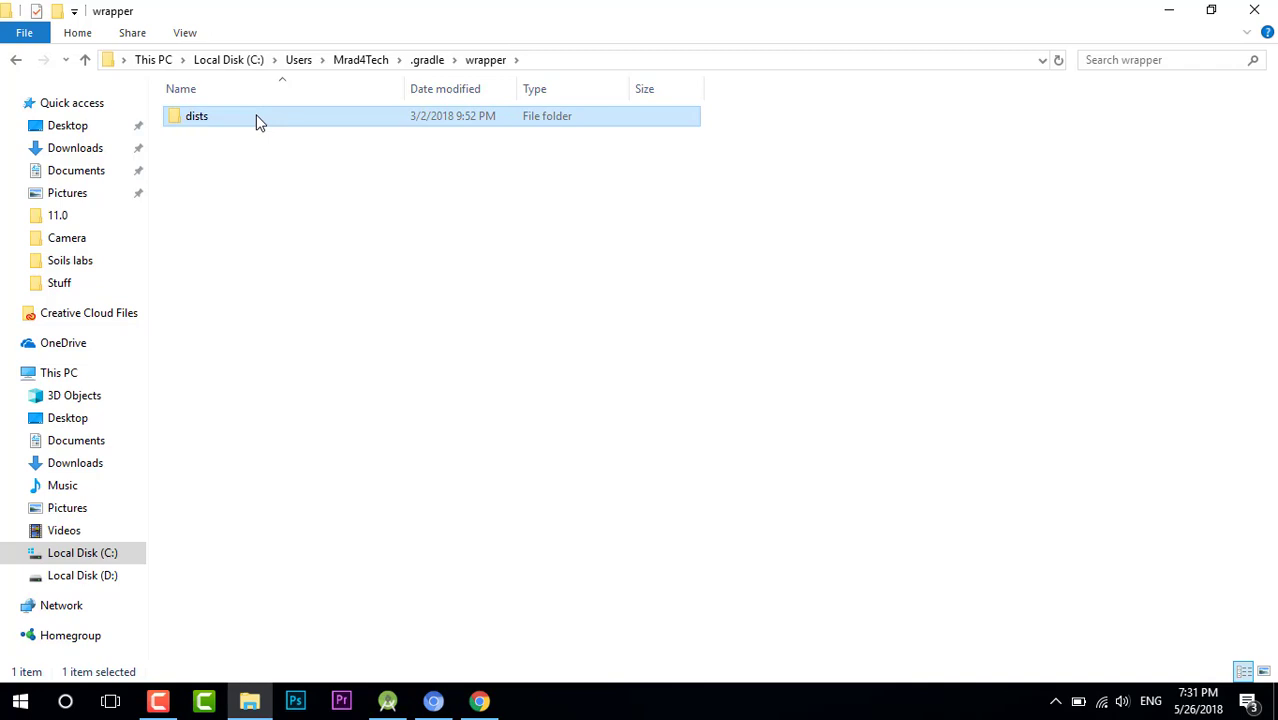
pyautogui.doubleClick(196, 114)
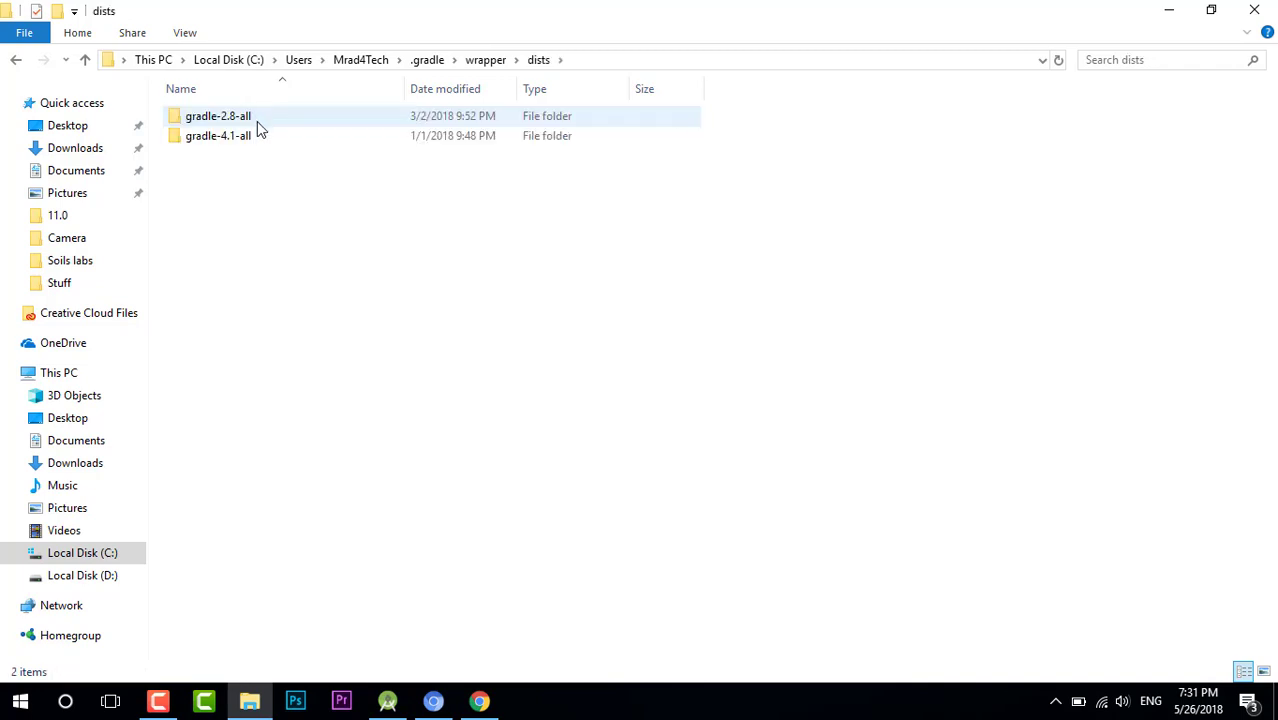
pyautogui.press('ctrl+a')
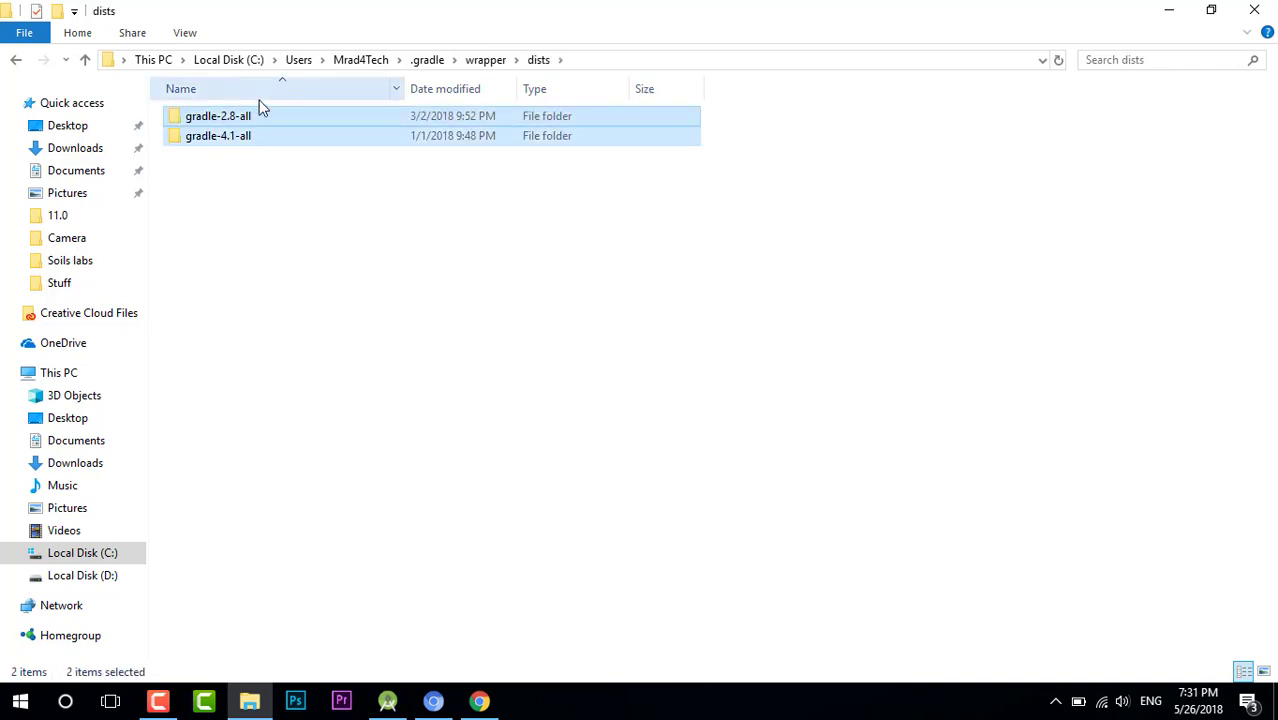
pyautogui.press('Delete')
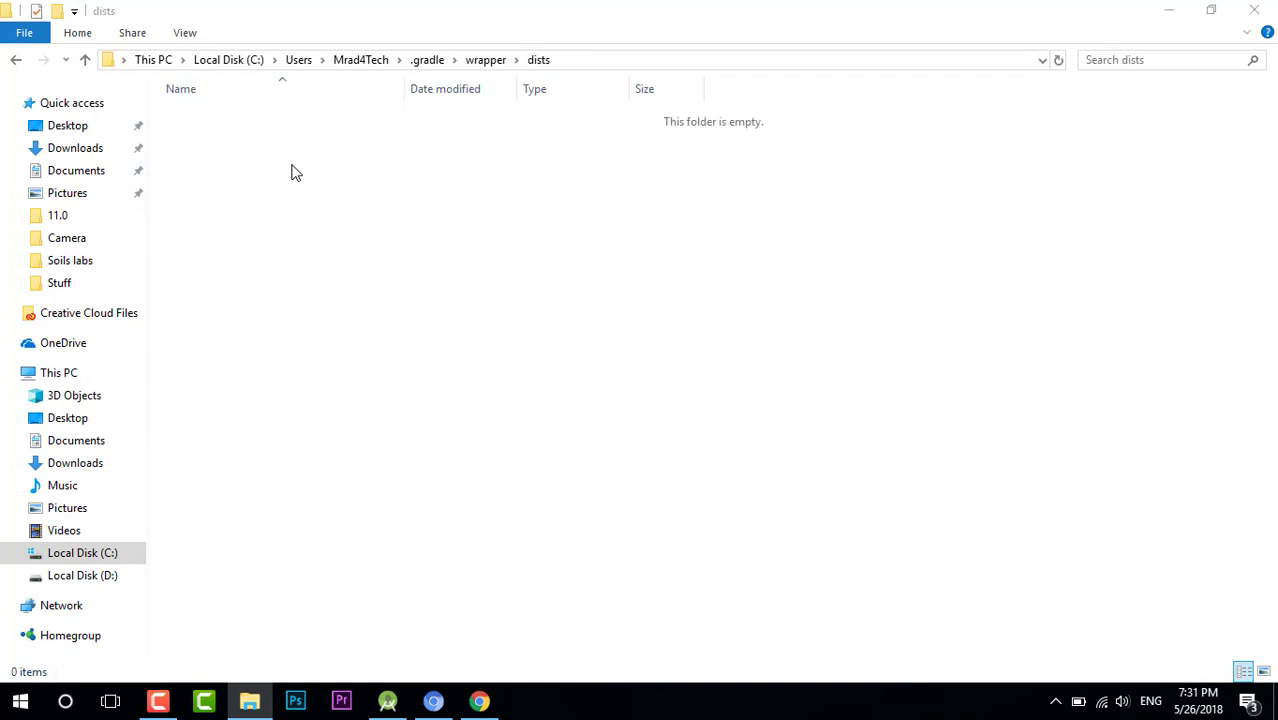
pyautogui.moveTo(416, 596)
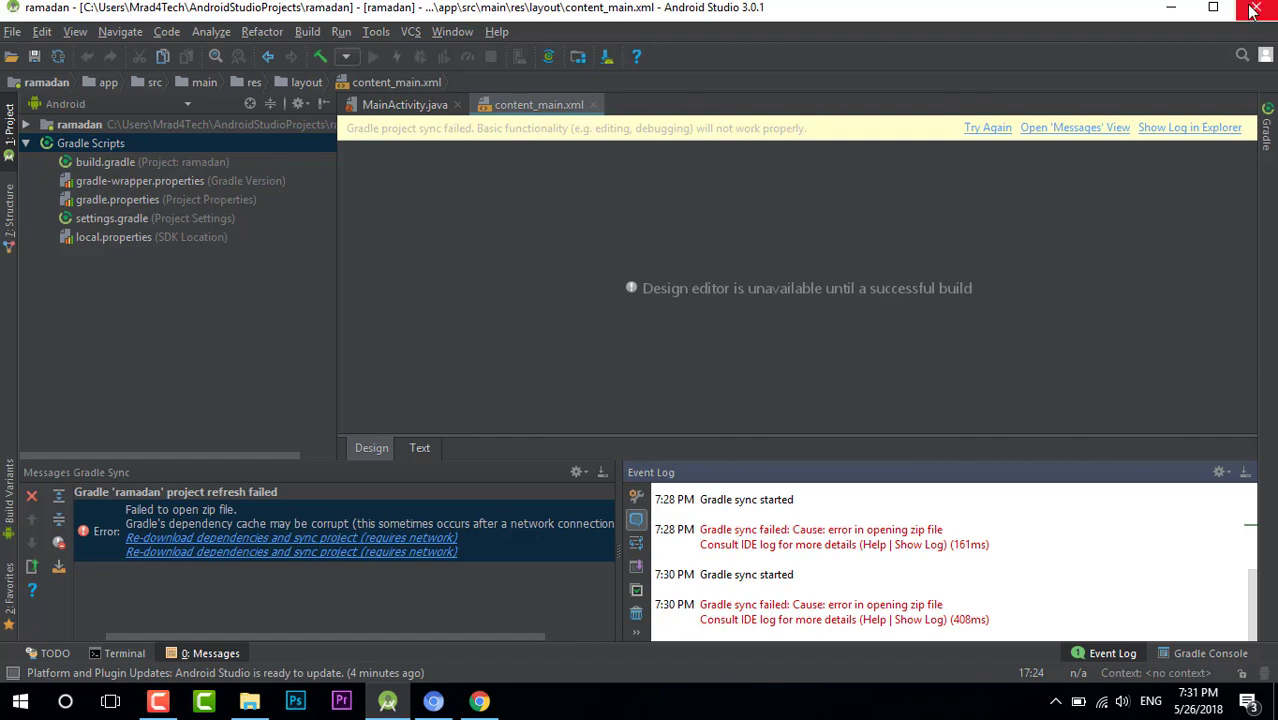
# Step: Exit Android Studio via the window close button and confirm in the Confirm Exit dialog
pyautogui.click(1256, 8)
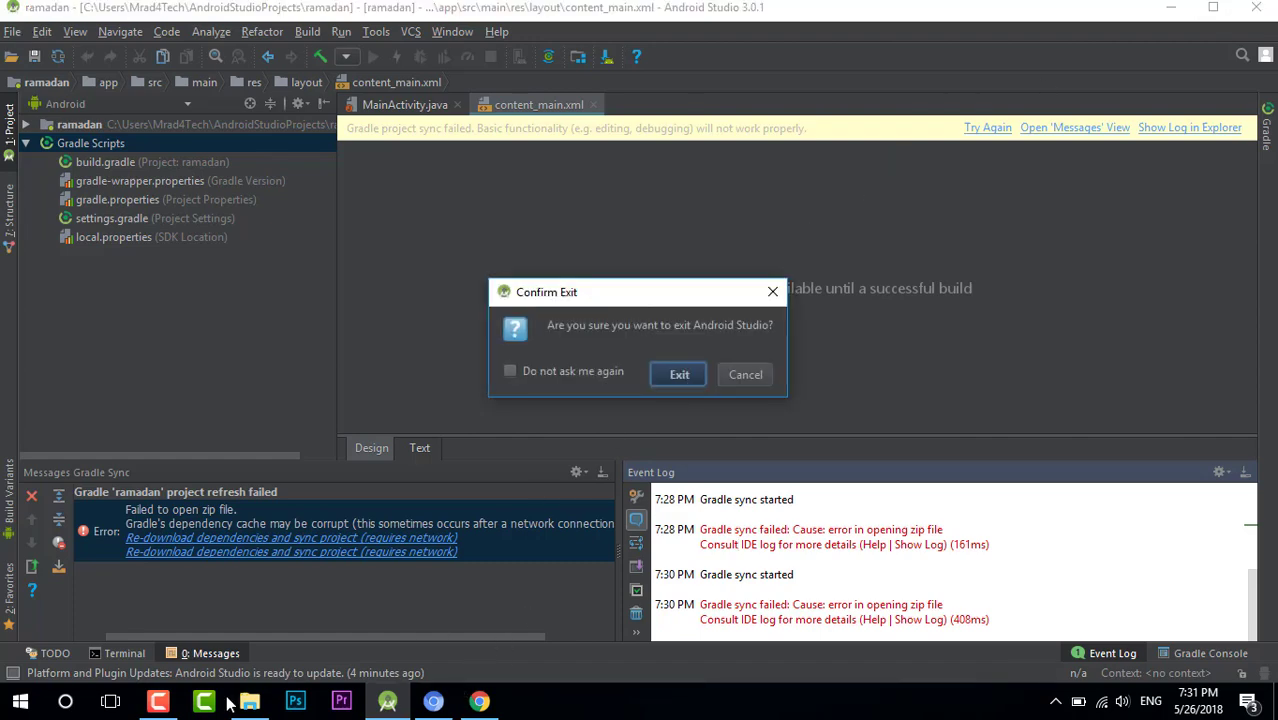
pyautogui.click(680, 374)
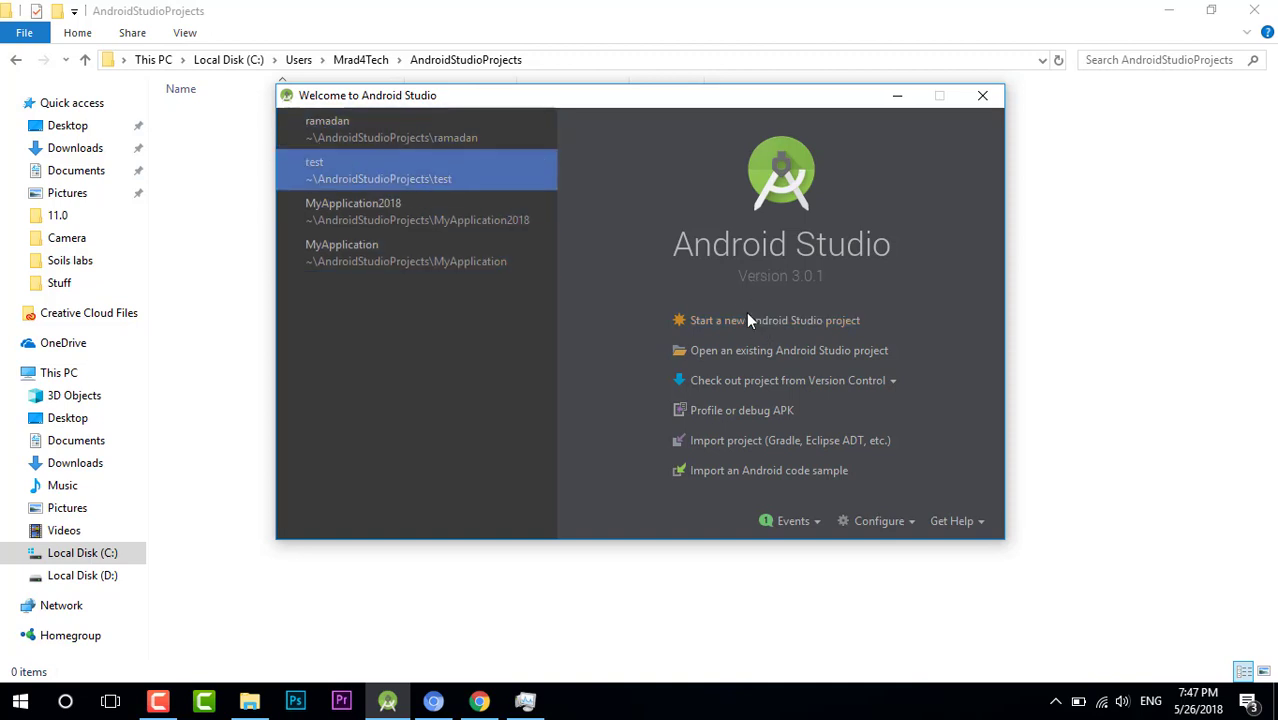
# Step: Start a new Android Studio project with the Basic Activity template and finish the wizard
pyautogui.click(776, 320)
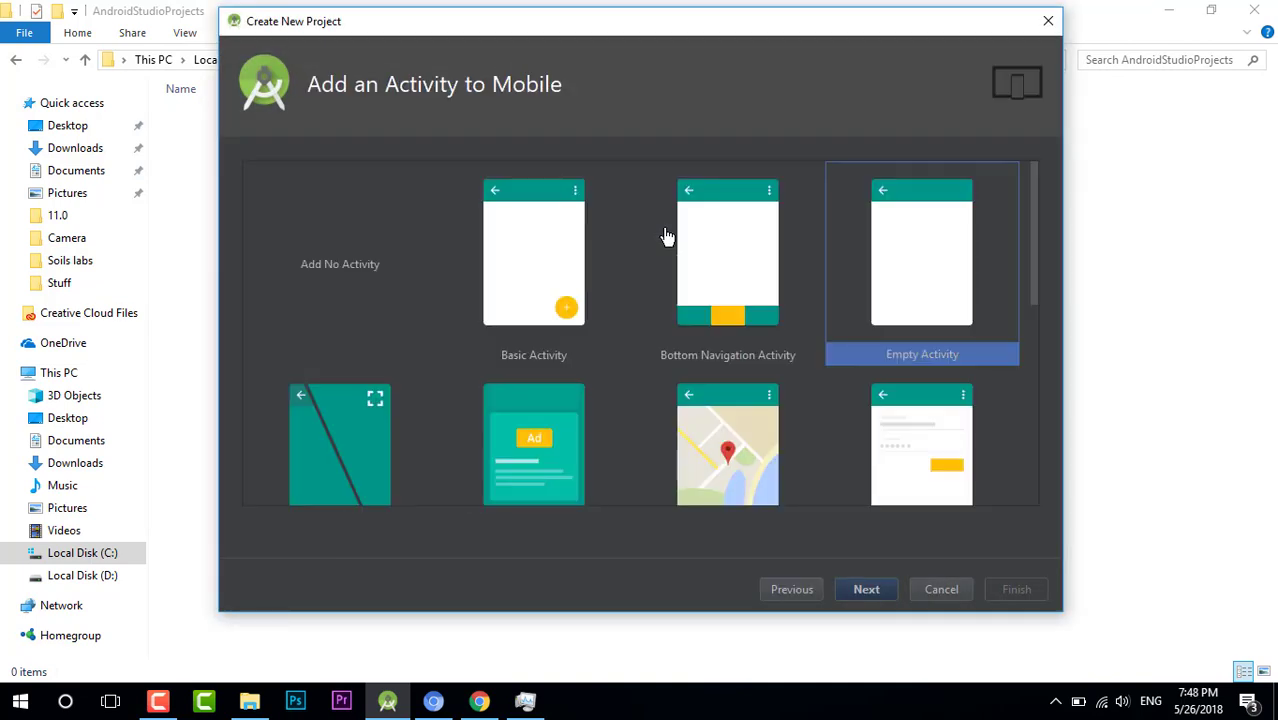
pyautogui.click(866, 588)
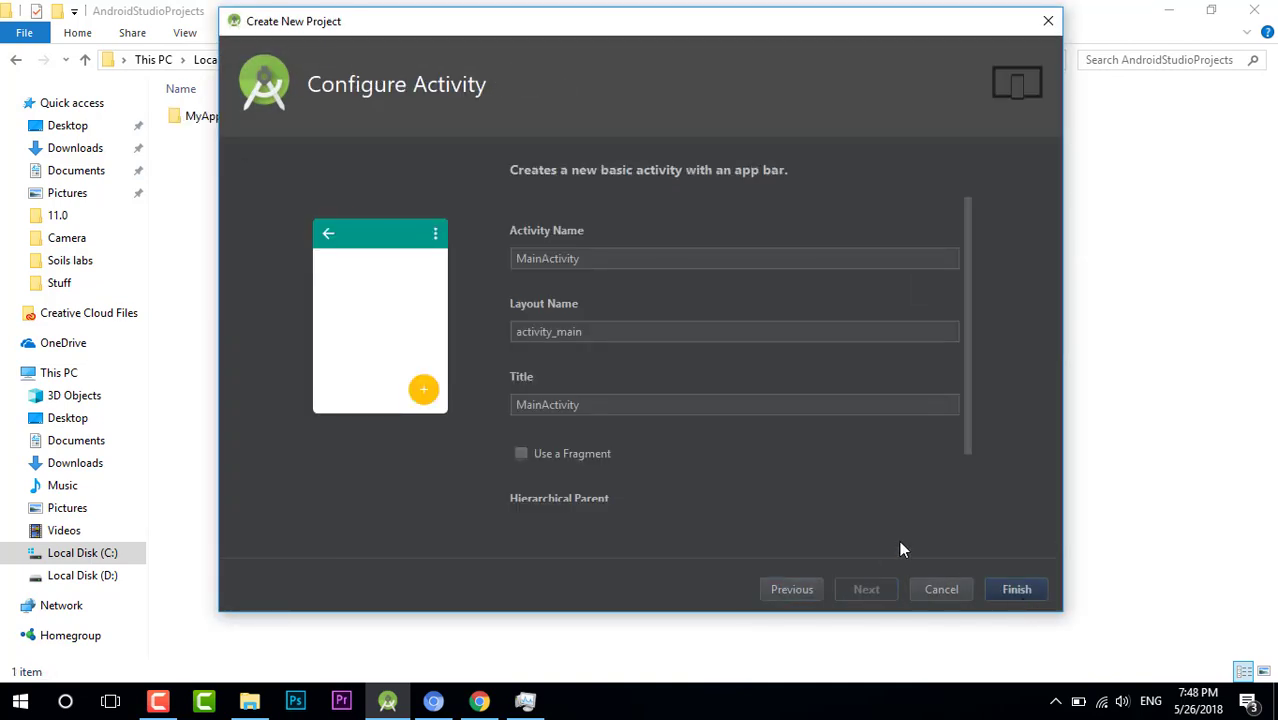
pyautogui.click(940, 588)
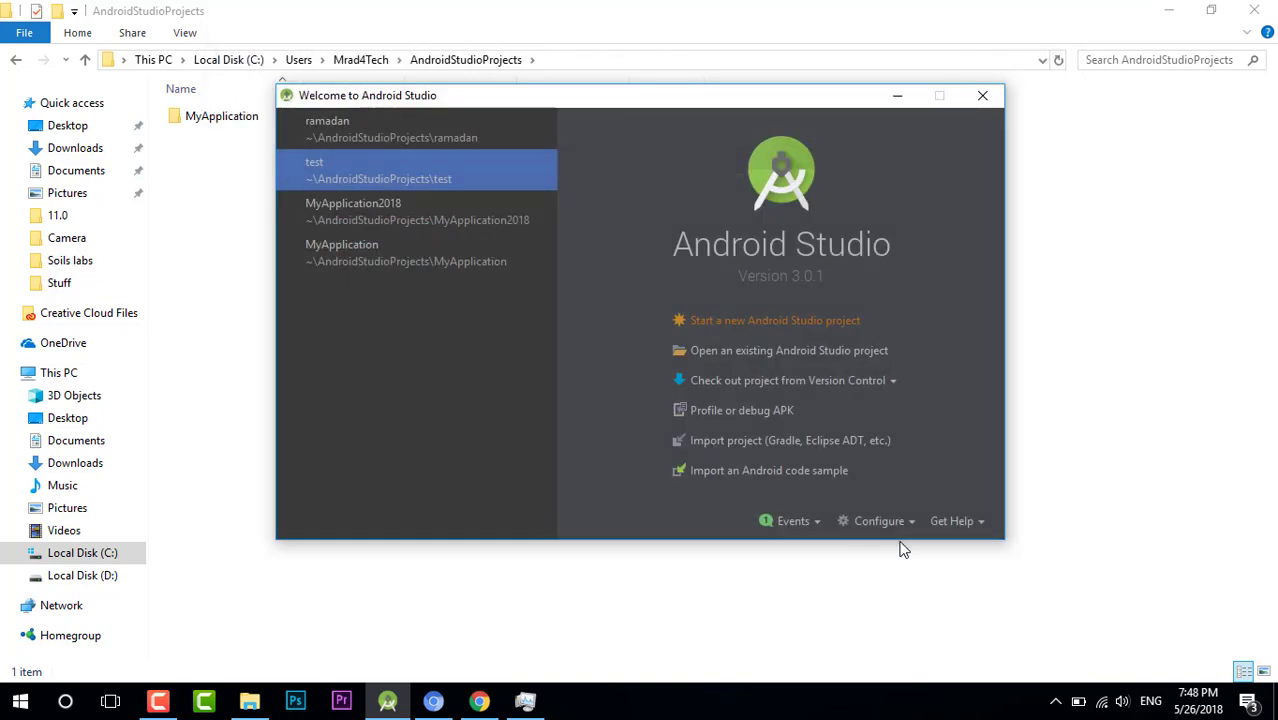